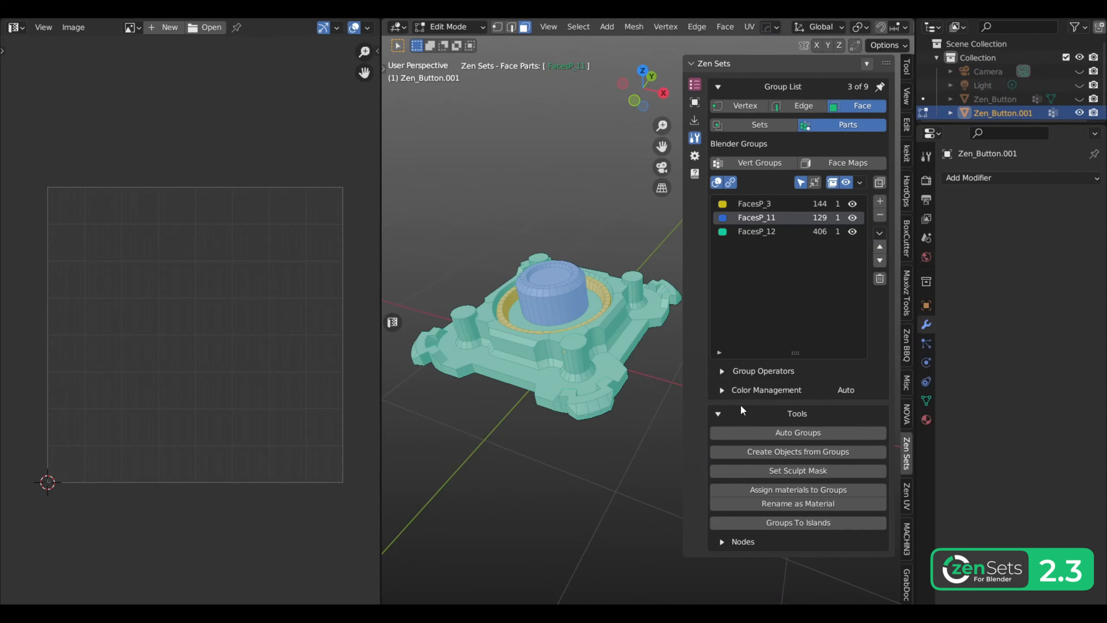
Select the FacesP_11 face map and enable Zen Sets face-map colouring on Zen_Button.
{"action": "left_click", "coordinate": [798, 523]}
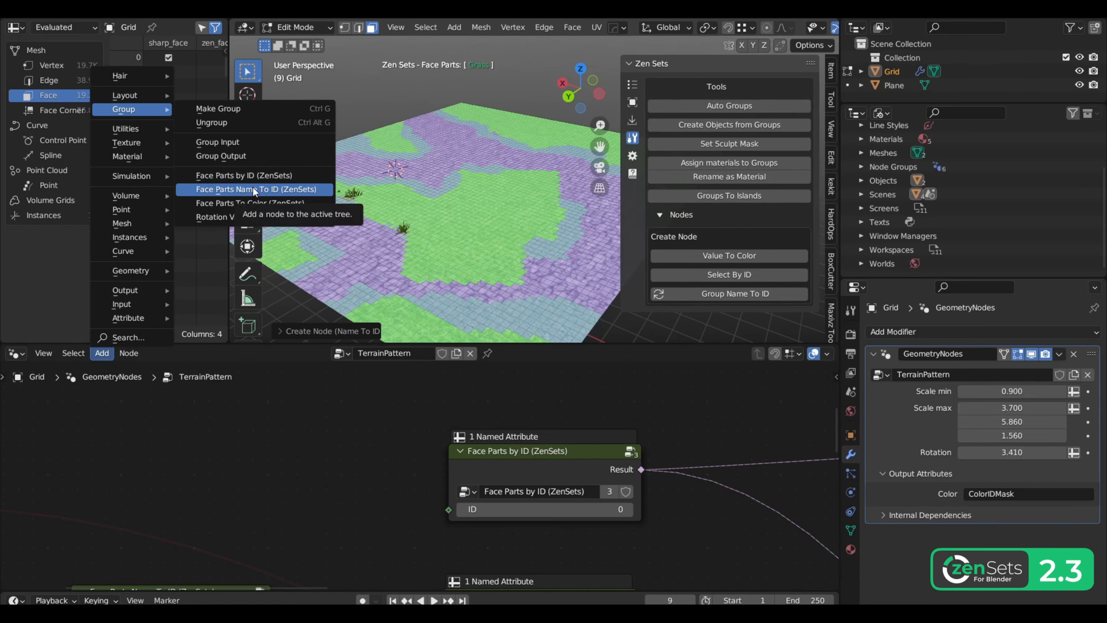
{"action": "left_click", "coordinate": [255, 189]}
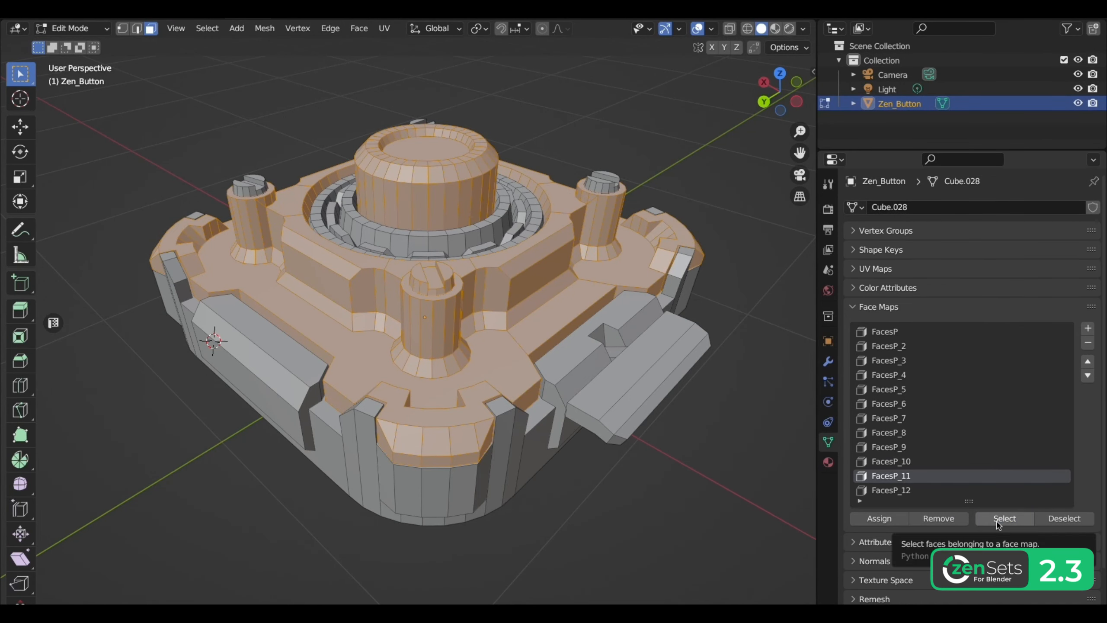
{"action": "left_click", "coordinate": [889, 346]}
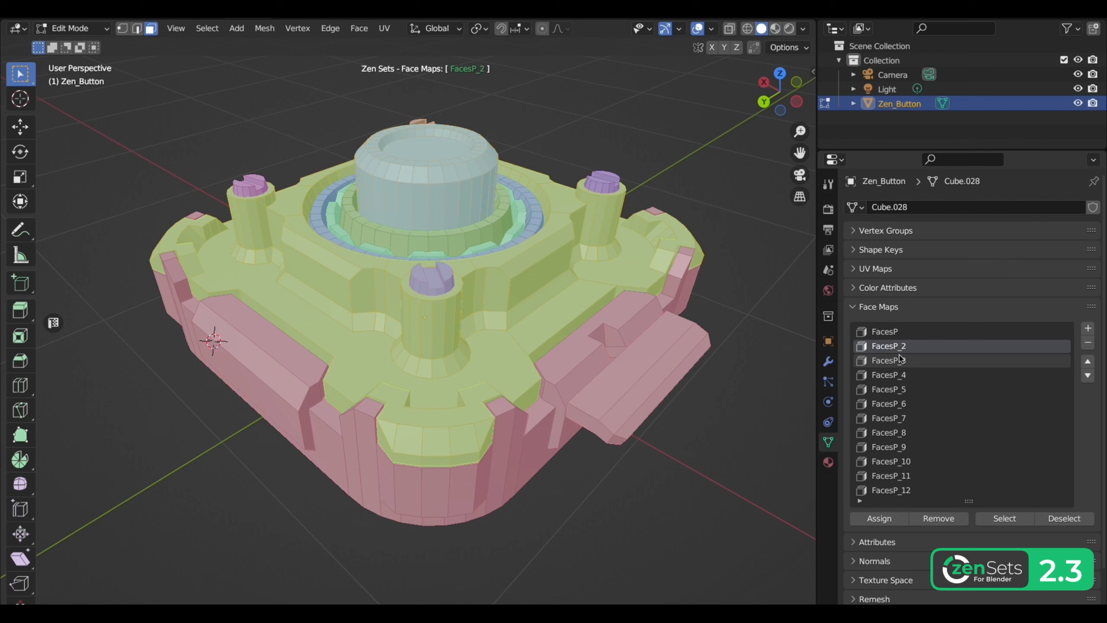
{"action": "left_click", "coordinate": [893, 403]}
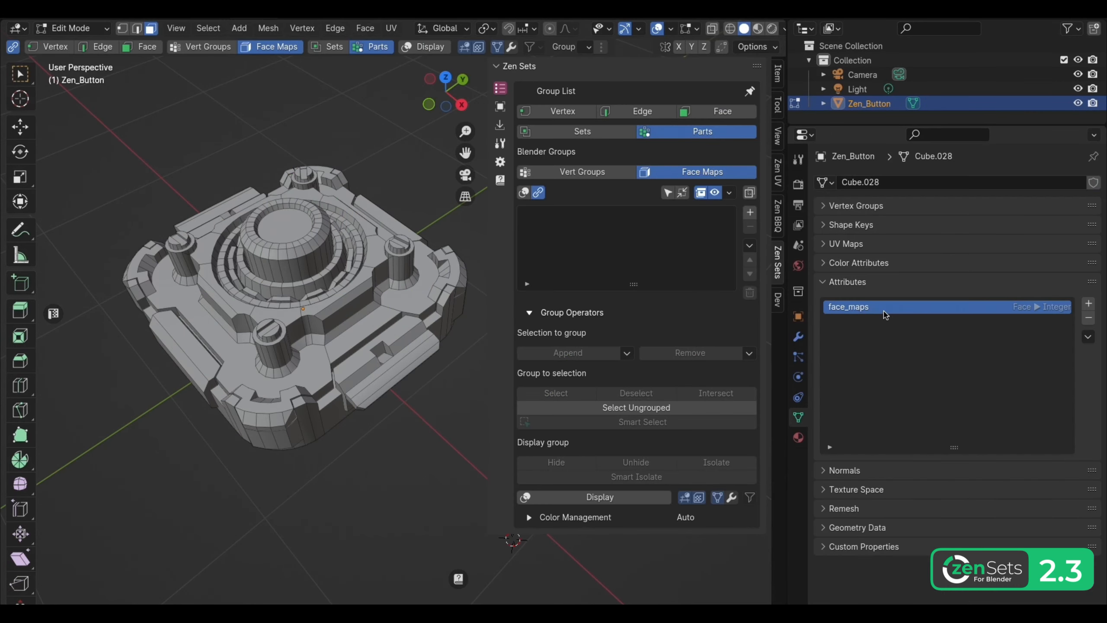
Import From Attribute 'face_maps' with Zero Value -1, creating twelve coloured groups.
{"action": "left_click", "coordinate": [749, 245]}
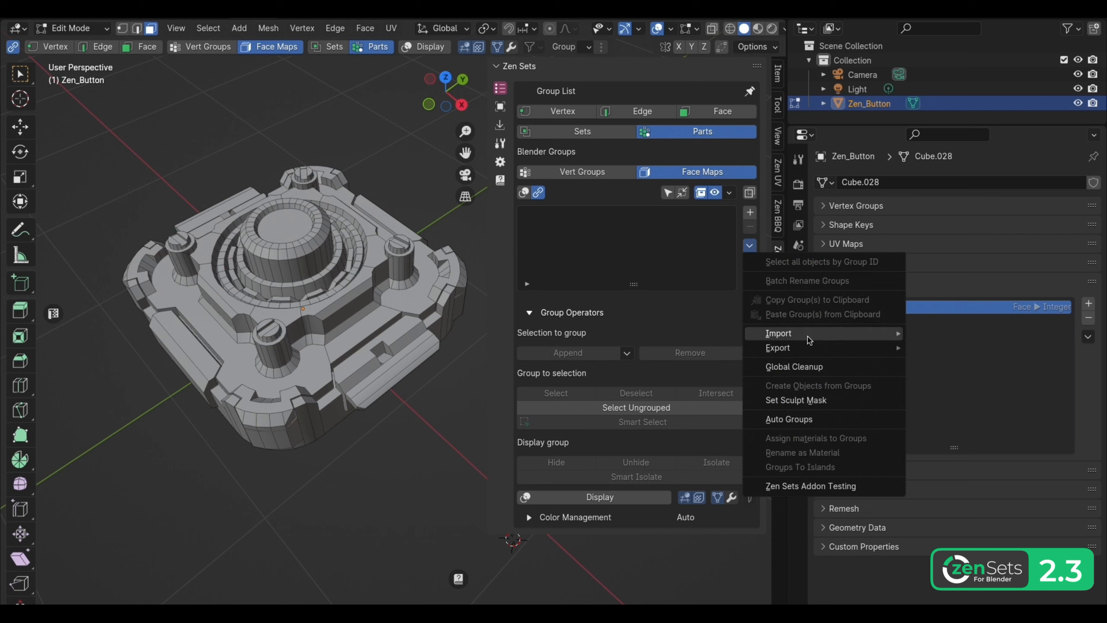
{"action": "left_click", "coordinate": [778, 333]}
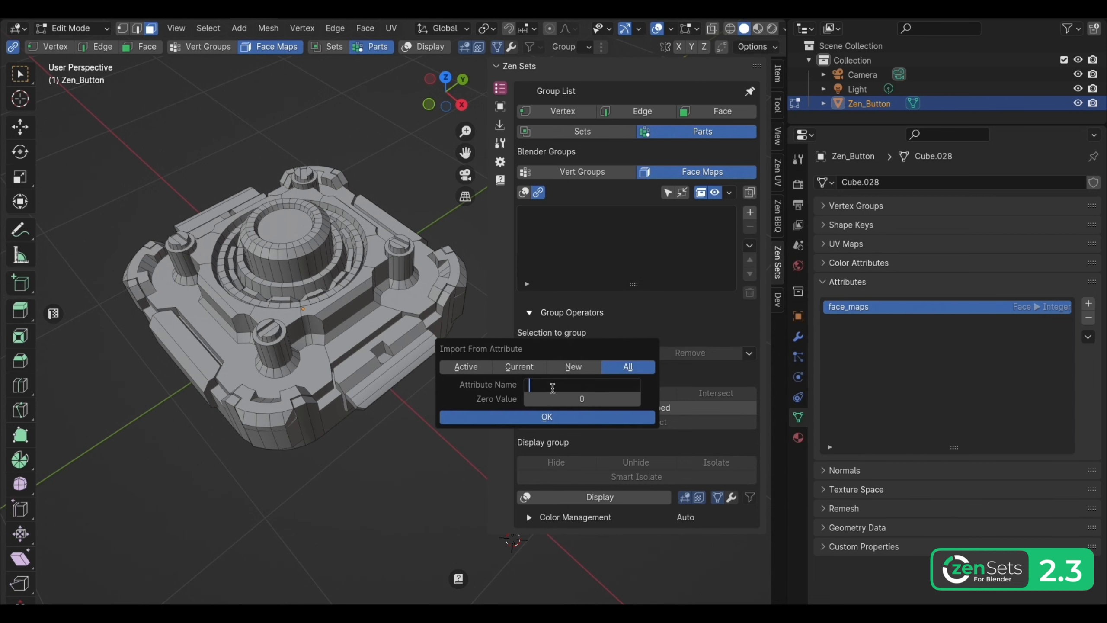
{"action": "type", "text": "face_maps"}
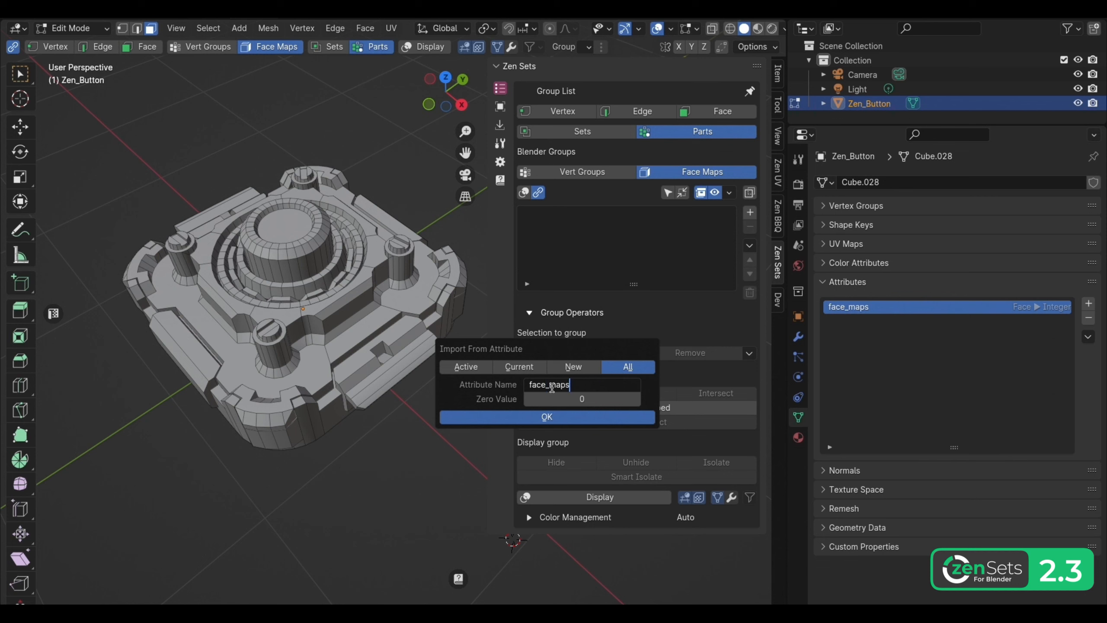
{"action": "left_click", "coordinate": [581, 399]}
{"action": "type", "text": "-1"}
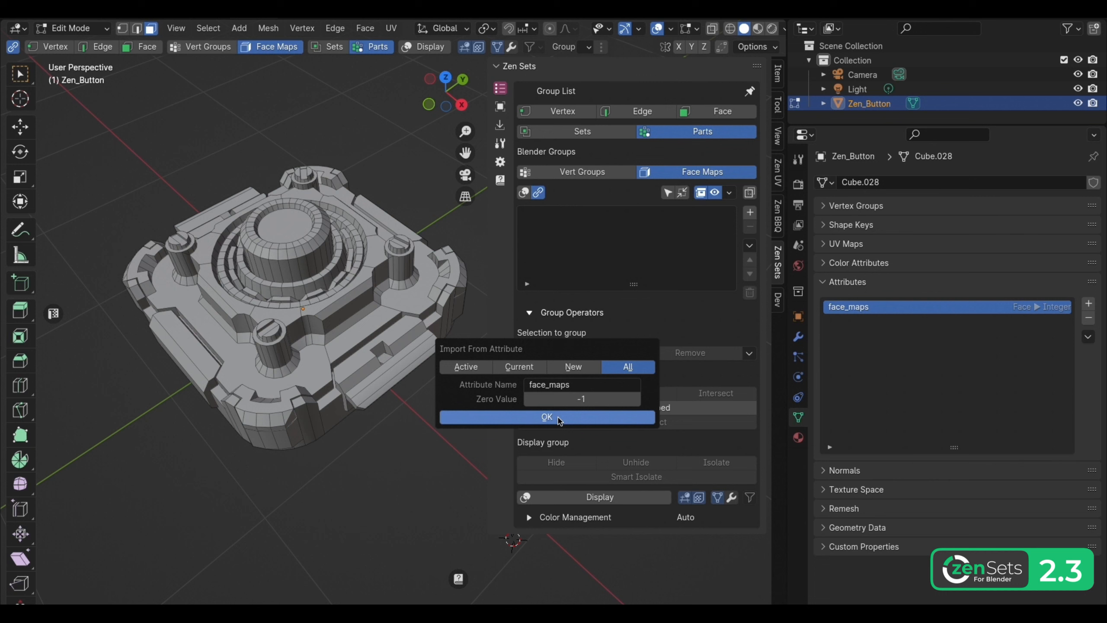
{"action": "left_click", "coordinate": [547, 417]}
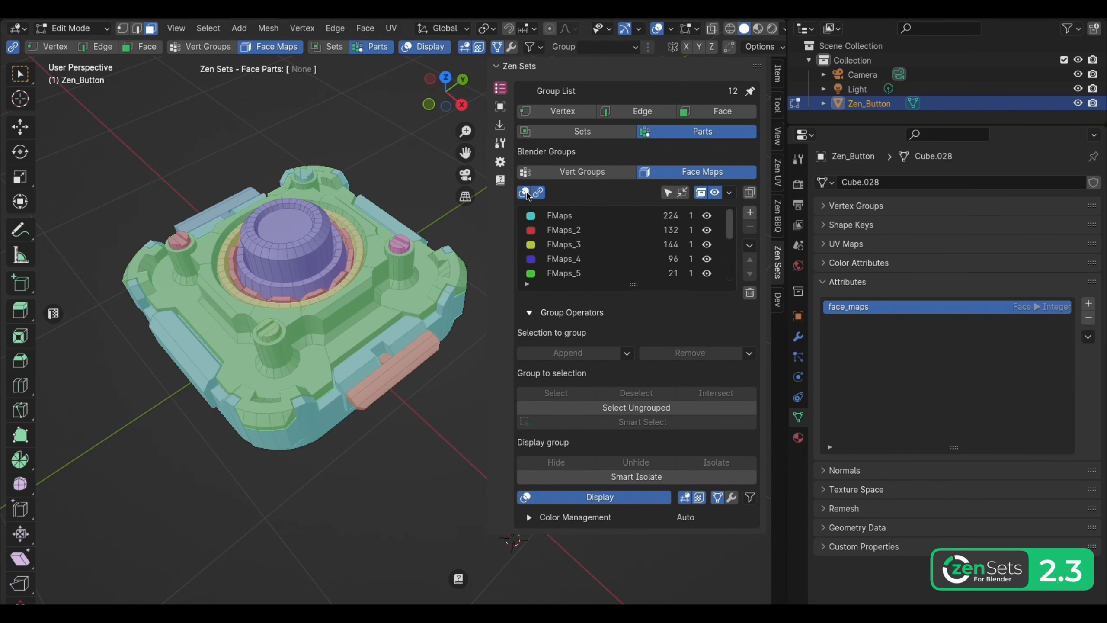
{"action": "left_click", "coordinate": [580, 259]}
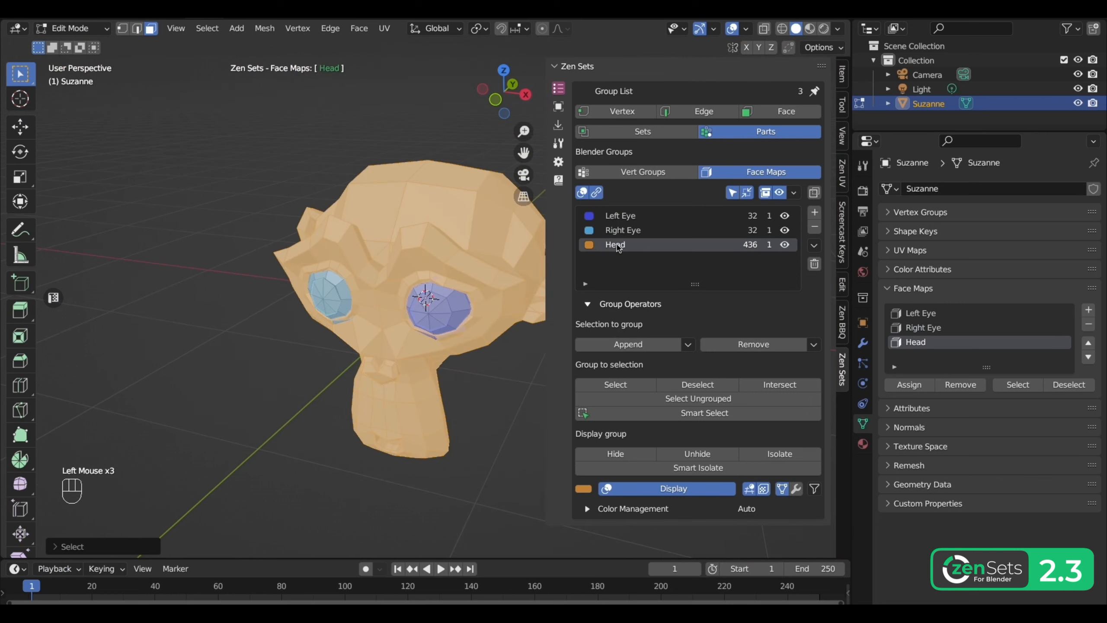
Make Head the active face map and isolate the Left Eye group in the viewport.
{"action": "left_click", "coordinate": [784, 215]}
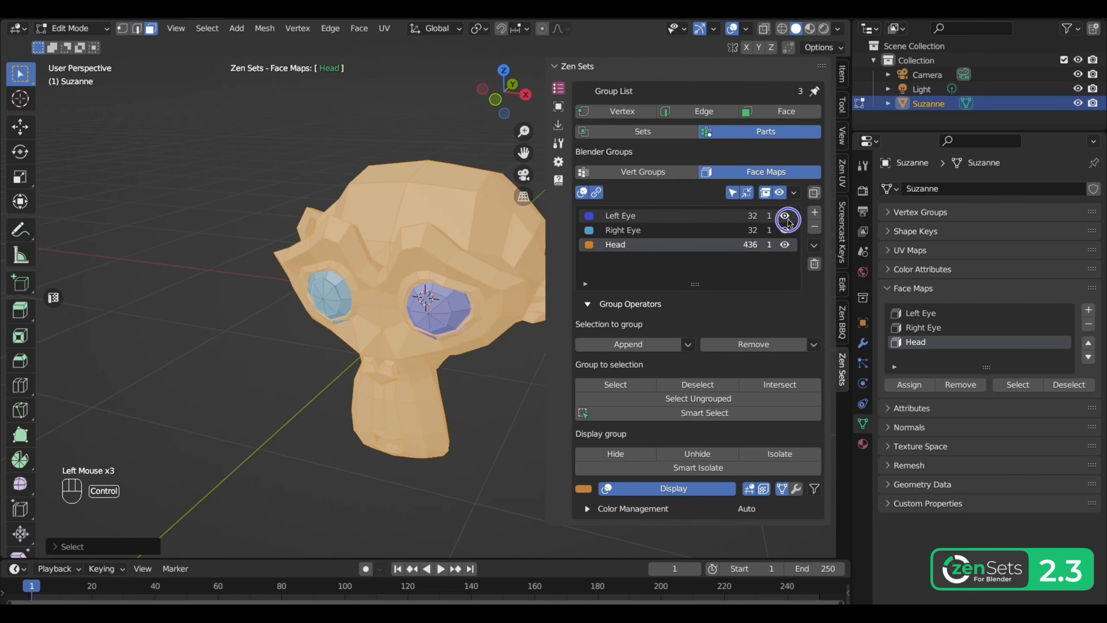
{"action": "left_click", "coordinate": [785, 215]}
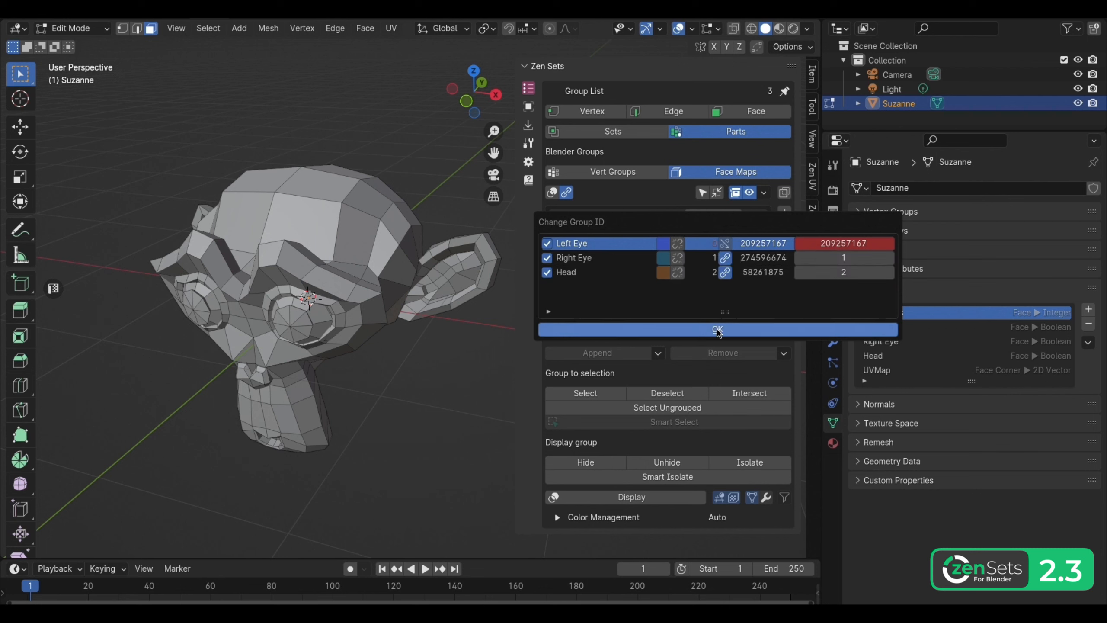
Apply new IDs (Right Eye 1, Head 2) and make Left Eye the active group.
{"action": "left_click", "coordinate": [717, 329]}
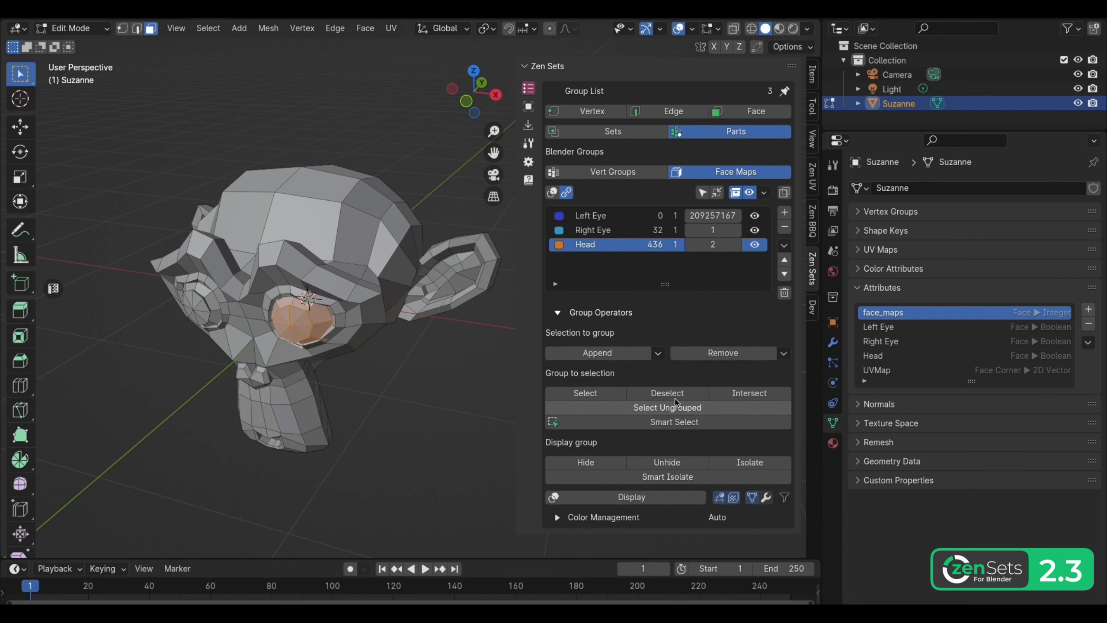
{"action": "left_click", "coordinate": [590, 217]}
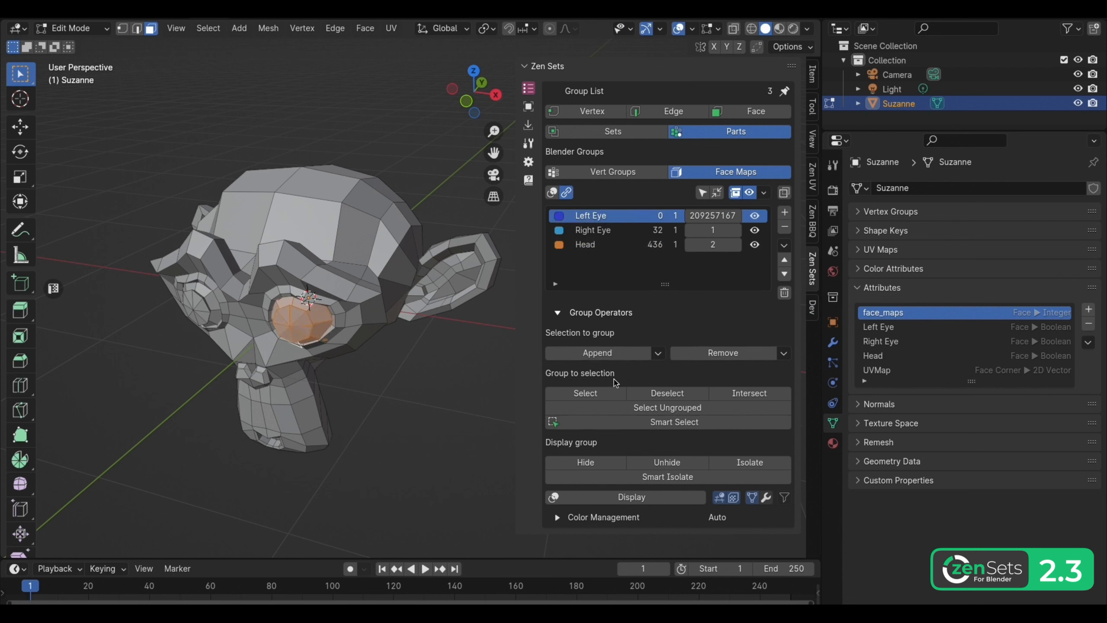
{"action": "left_click", "coordinate": [597, 353]}
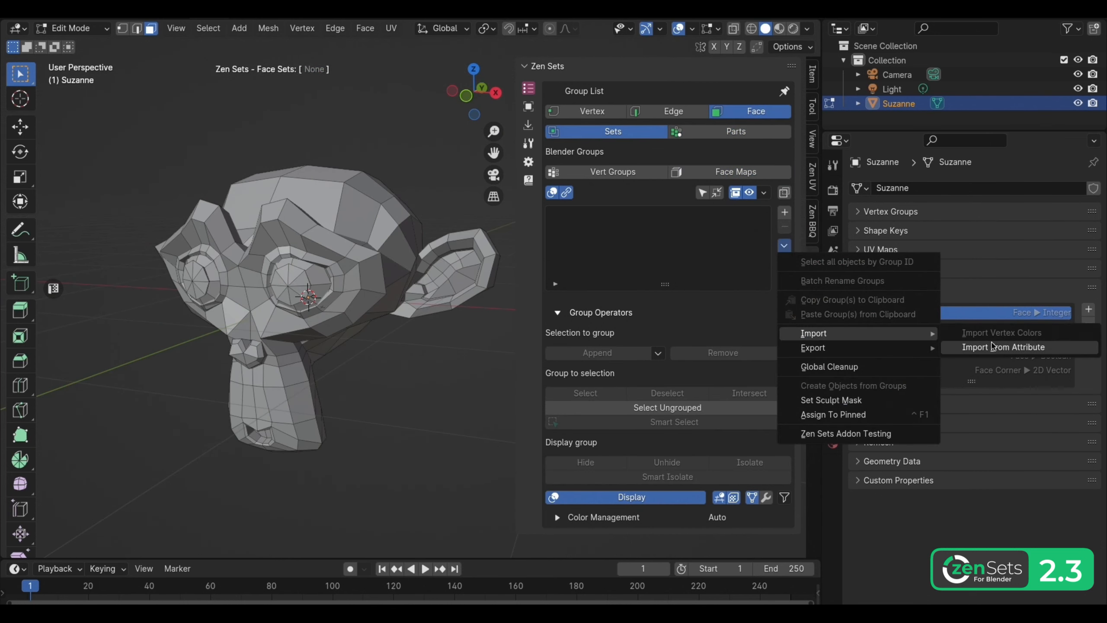
Import the Left Eye attribute as a Zen Sets face set group.
{"action": "left_click", "coordinate": [1003, 347]}
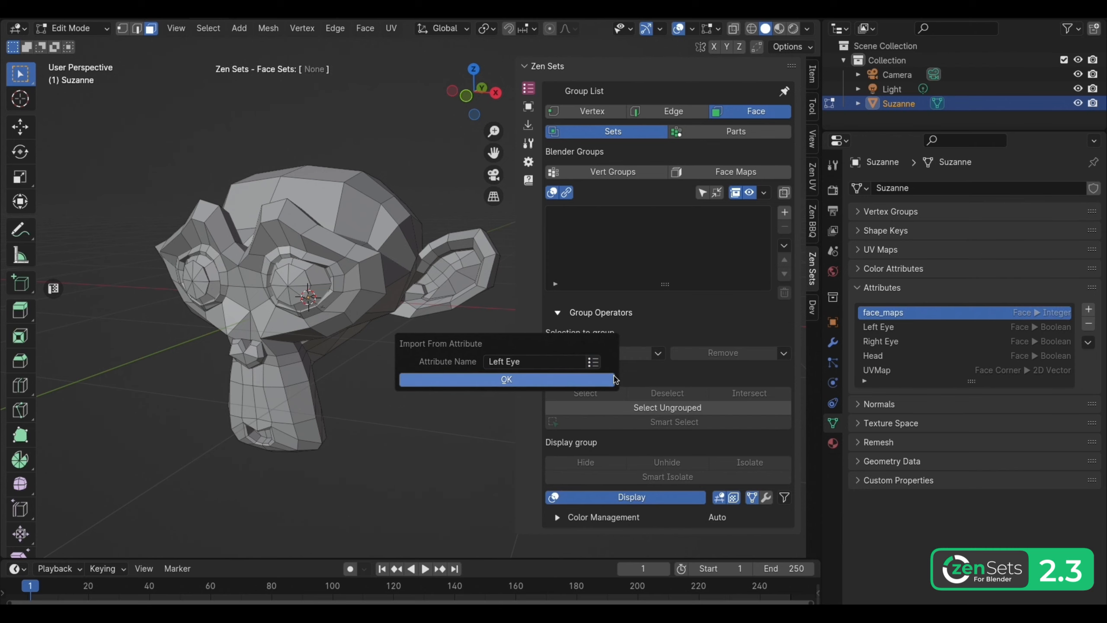
{"action": "left_click", "coordinate": [507, 380]}
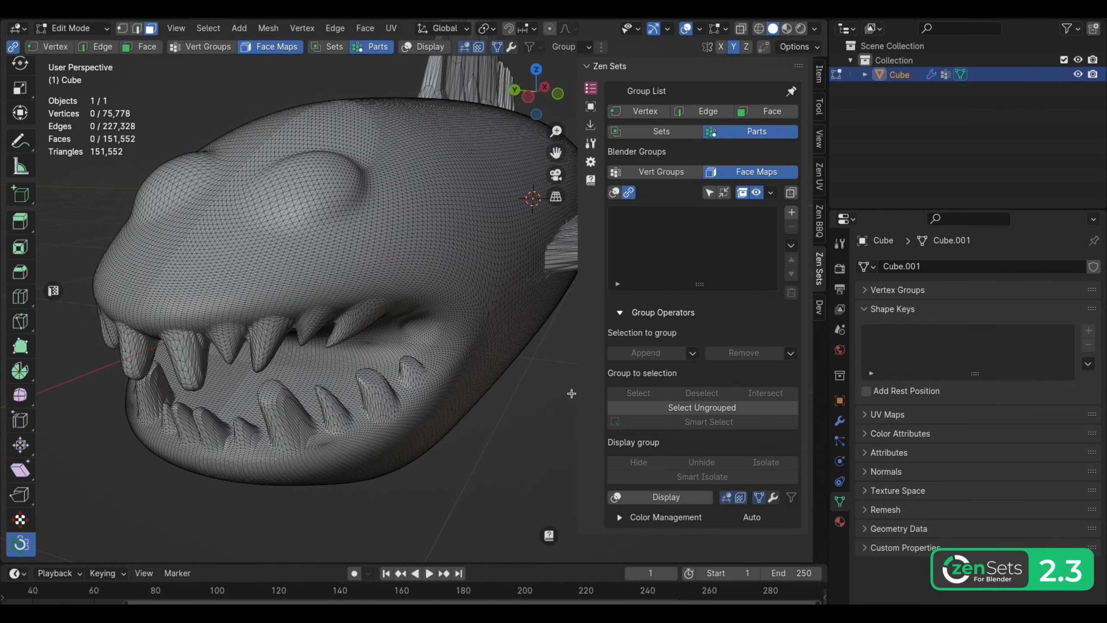
Import the .sculpt_face_set attribute (mode All, Zero Value 0) as face-map groups.
{"action": "left_click", "coordinate": [791, 245]}
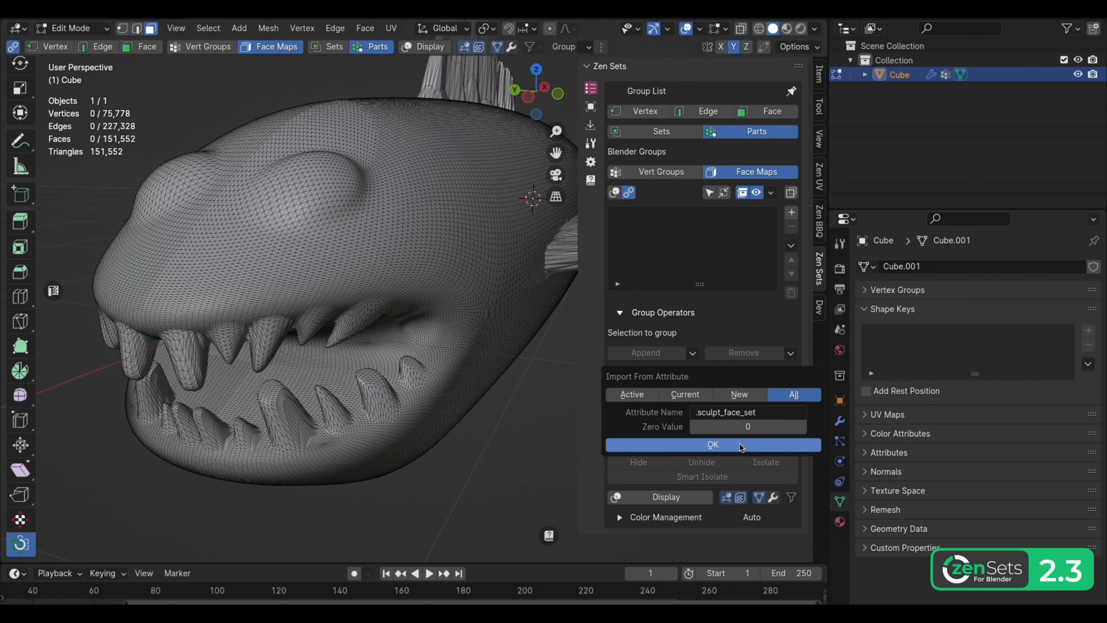
{"action": "left_click", "coordinate": [713, 444]}
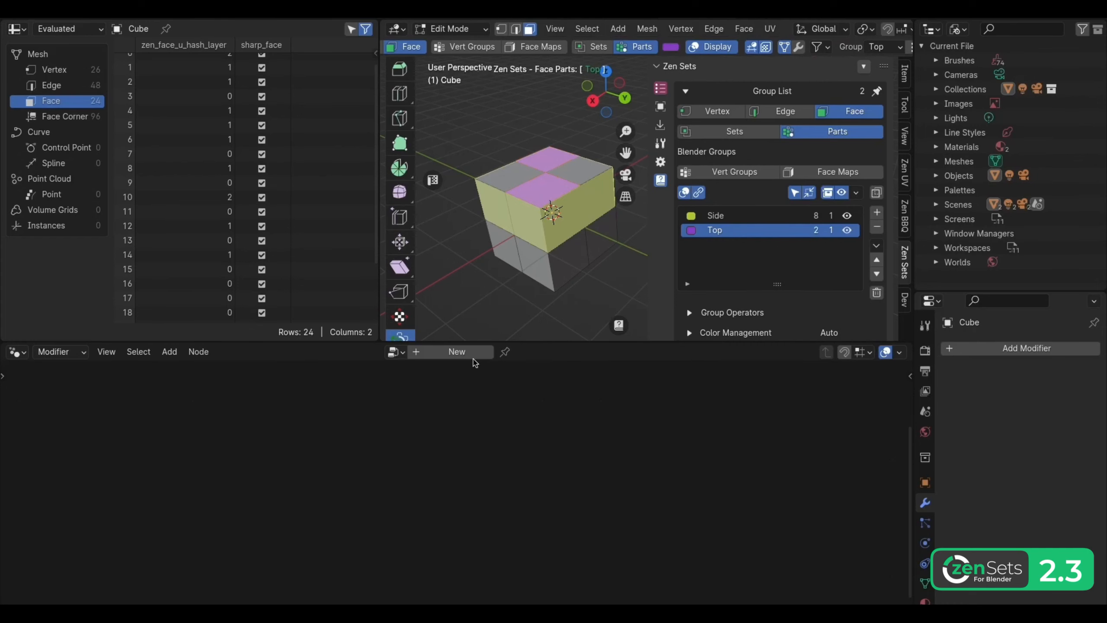
Create a geometry node tree on the cube and insert an Extrude Mesh node.
{"action": "left_click", "coordinate": [457, 351]}
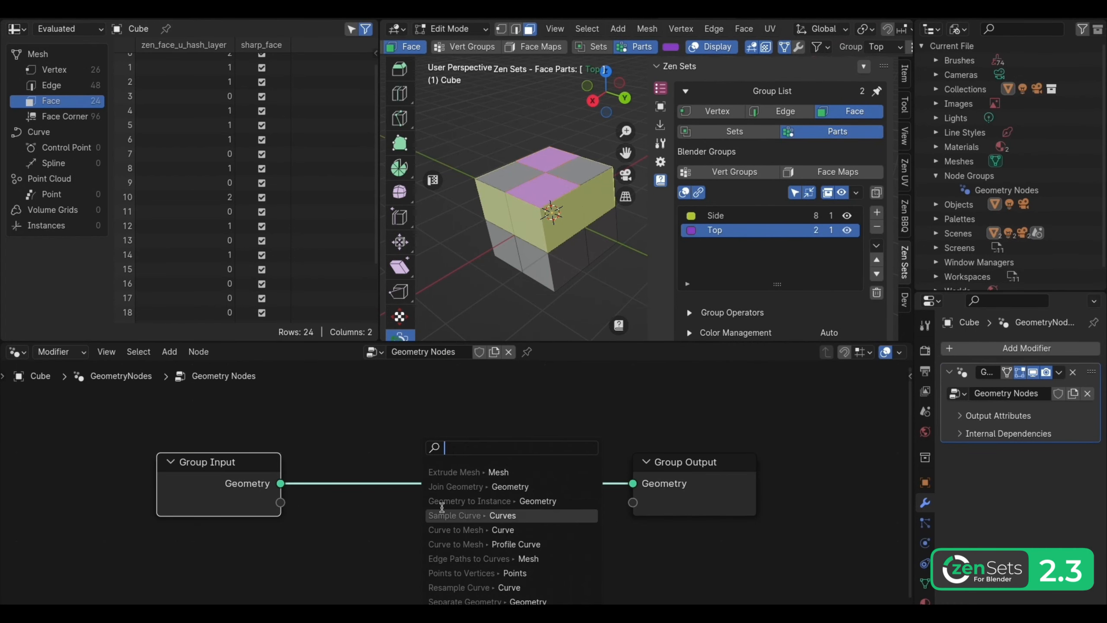
{"action": "left_click", "coordinate": [454, 472]}
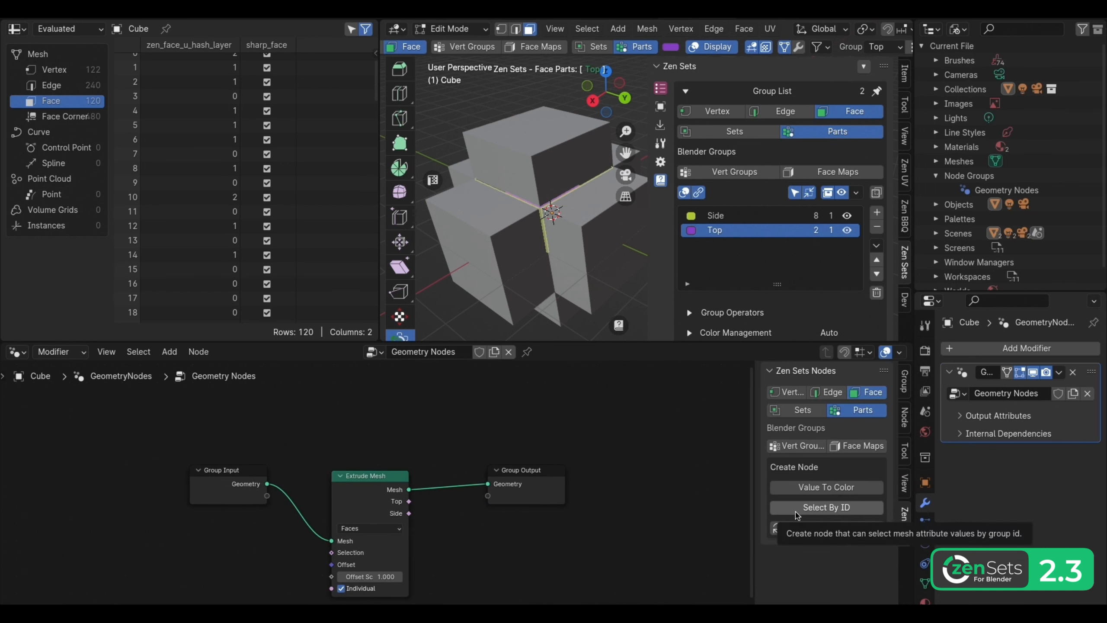
Add Face Parts Name To ID and Face Parts by ID nodes selecting the Top group.
{"action": "left_click", "coordinate": [826, 507]}
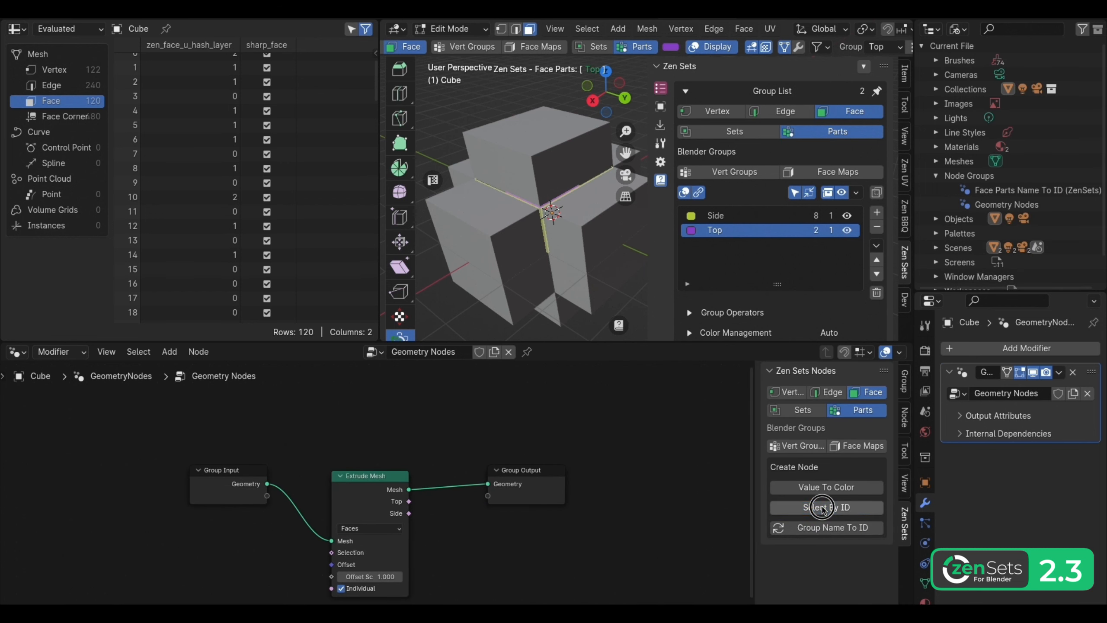
{"action": "left_click", "coordinate": [169, 351]}
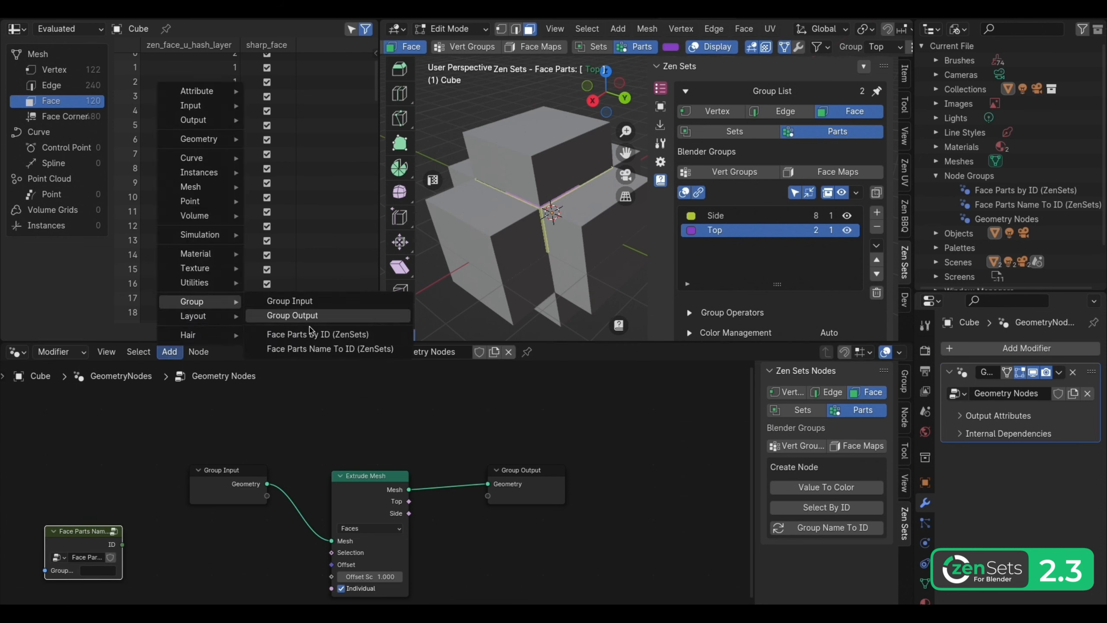
{"action": "left_click", "coordinate": [318, 334]}
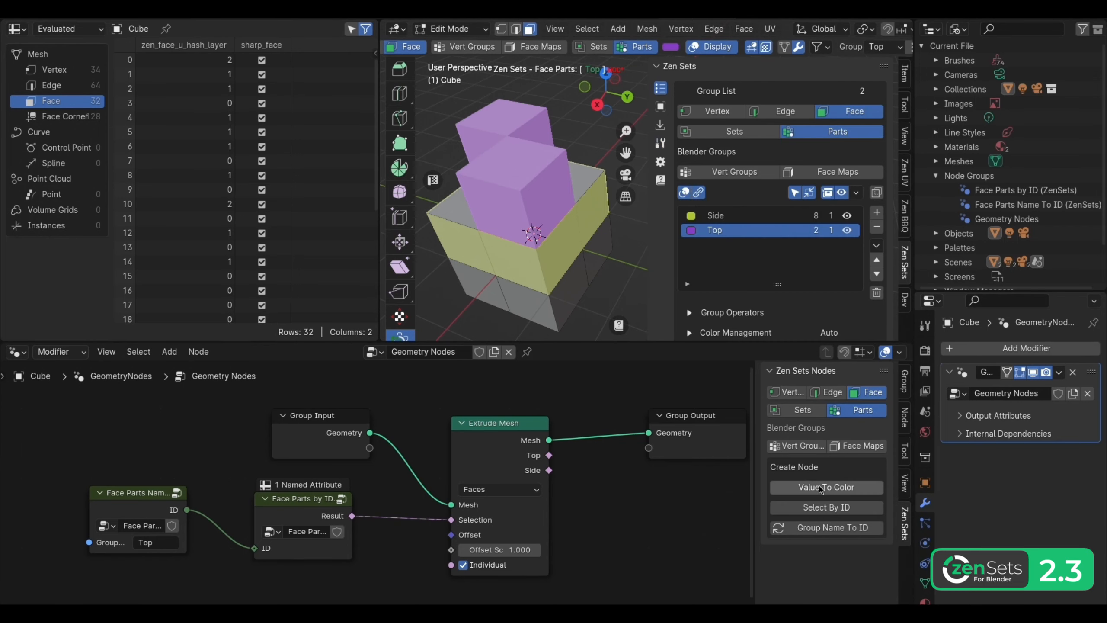
Give the Side and Top groups new hashed IDs via Change Group ID.
{"action": "left_click", "coordinate": [827, 487]}
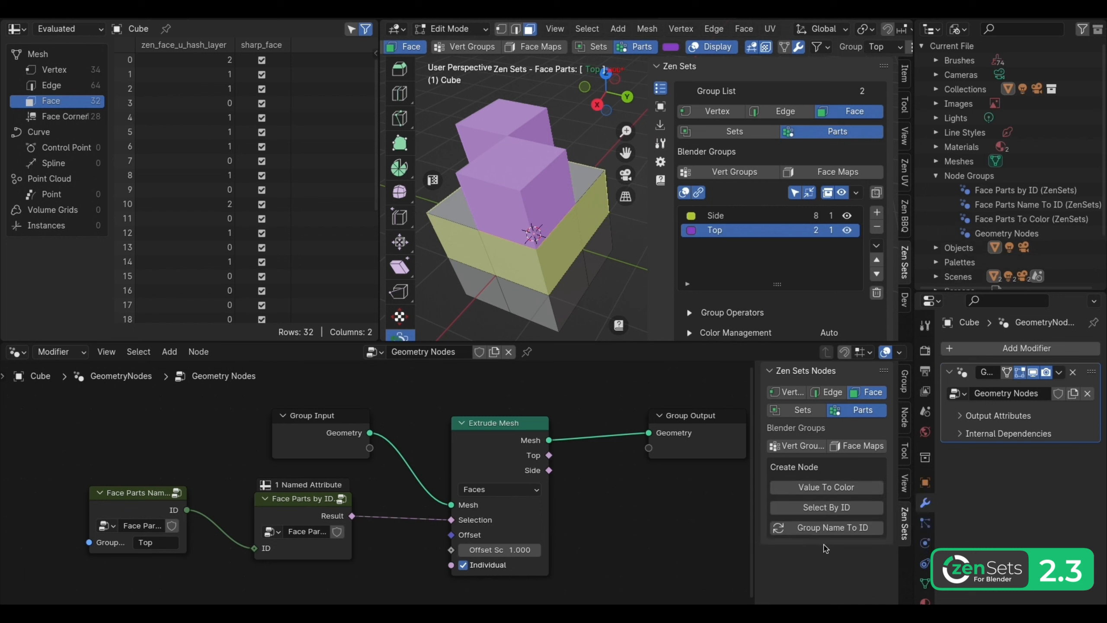
{"action": "left_click", "coordinate": [856, 192]}
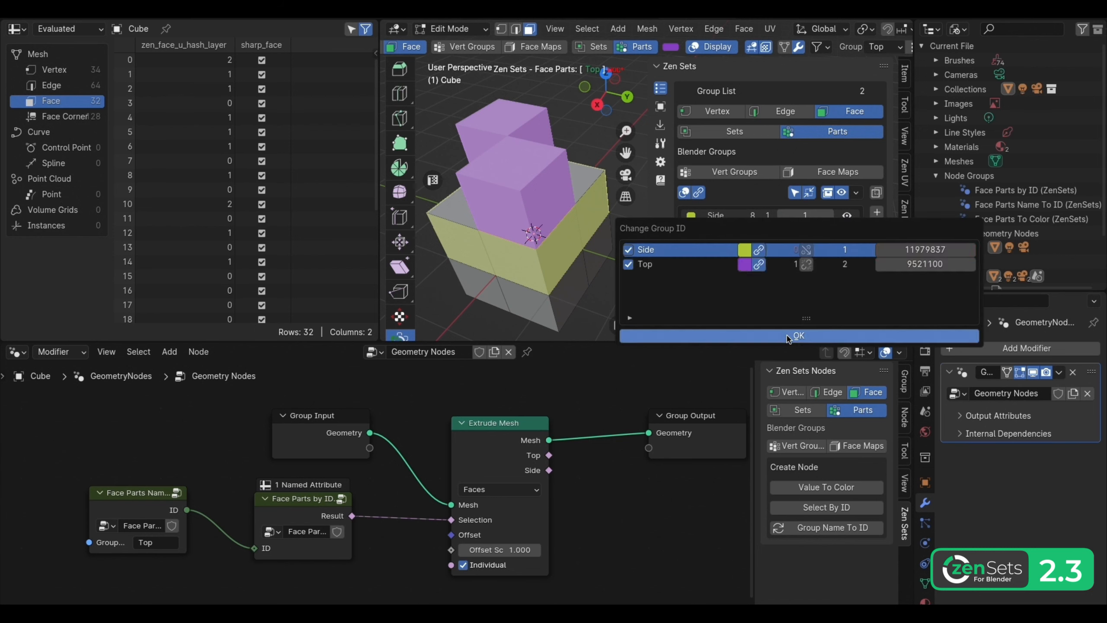
{"action": "left_click", "coordinate": [799, 335]}
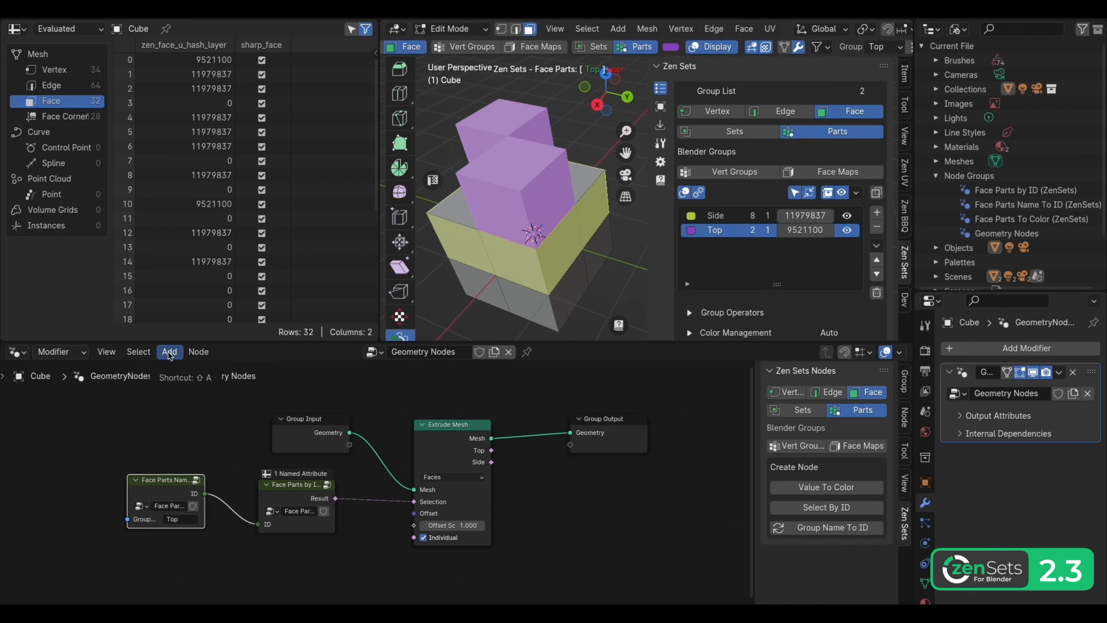
Add a Face Parts To Color (ZenSets) node to the tree.
{"action": "left_click", "coordinate": [170, 352]}
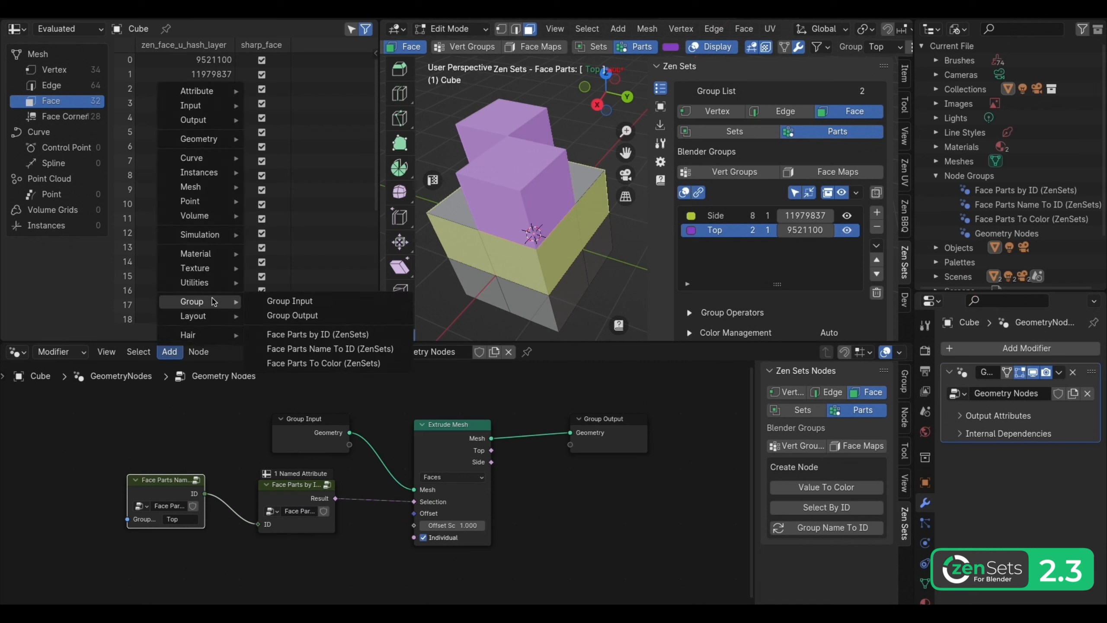
{"action": "mouse_move", "coordinate": [314, 368]}
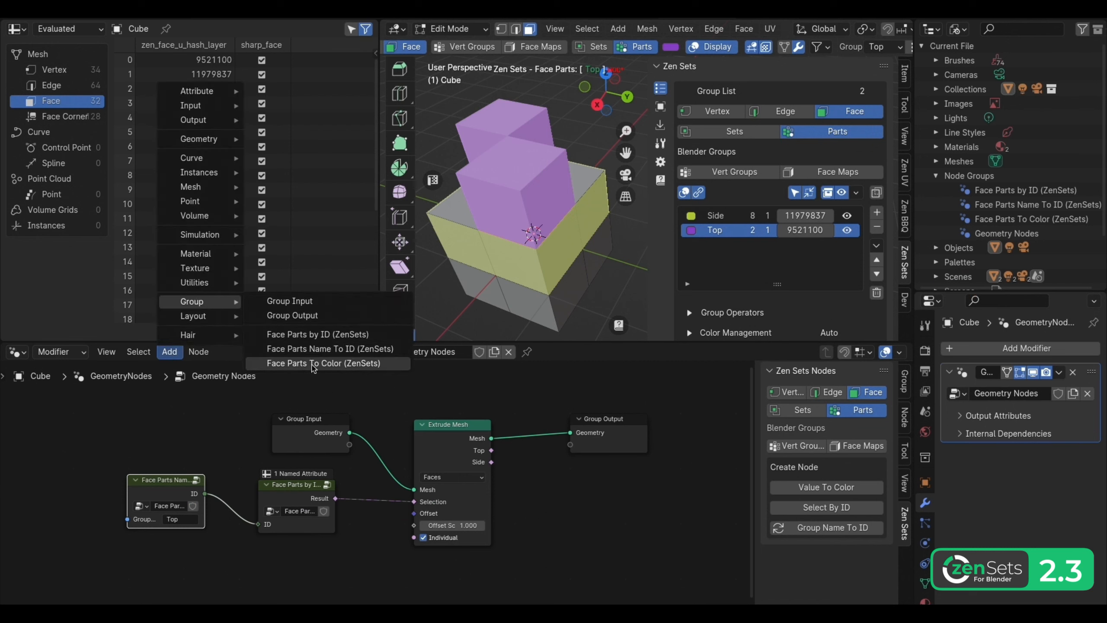
{"action": "left_click", "coordinate": [323, 363]}
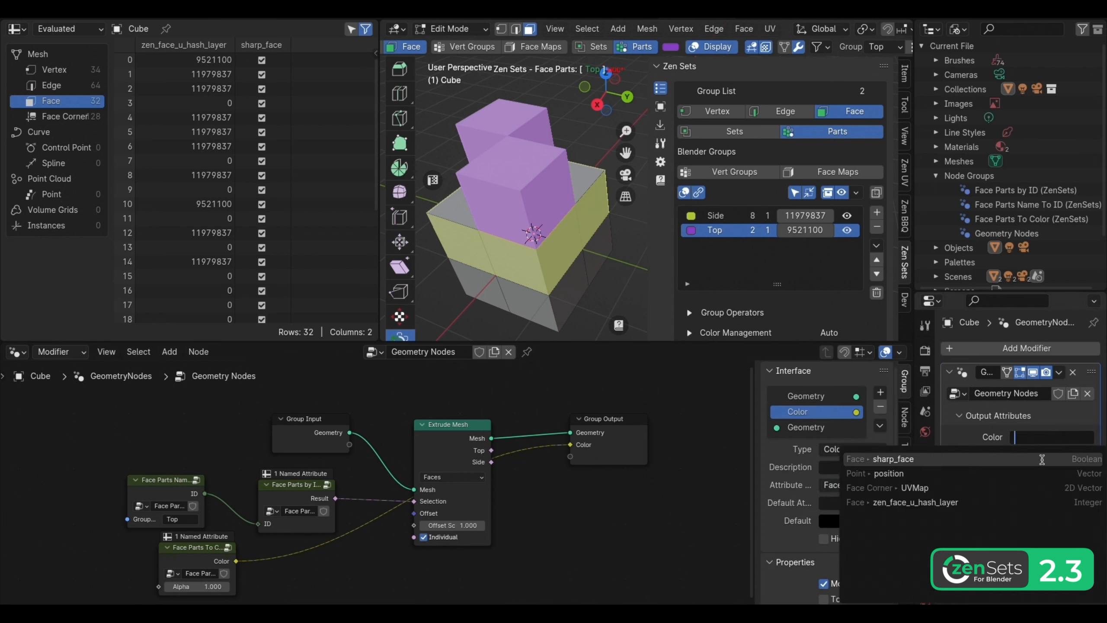
Name the modifier's Color output attribute 'CubeColor'.
{"action": "type", "text": "C"}
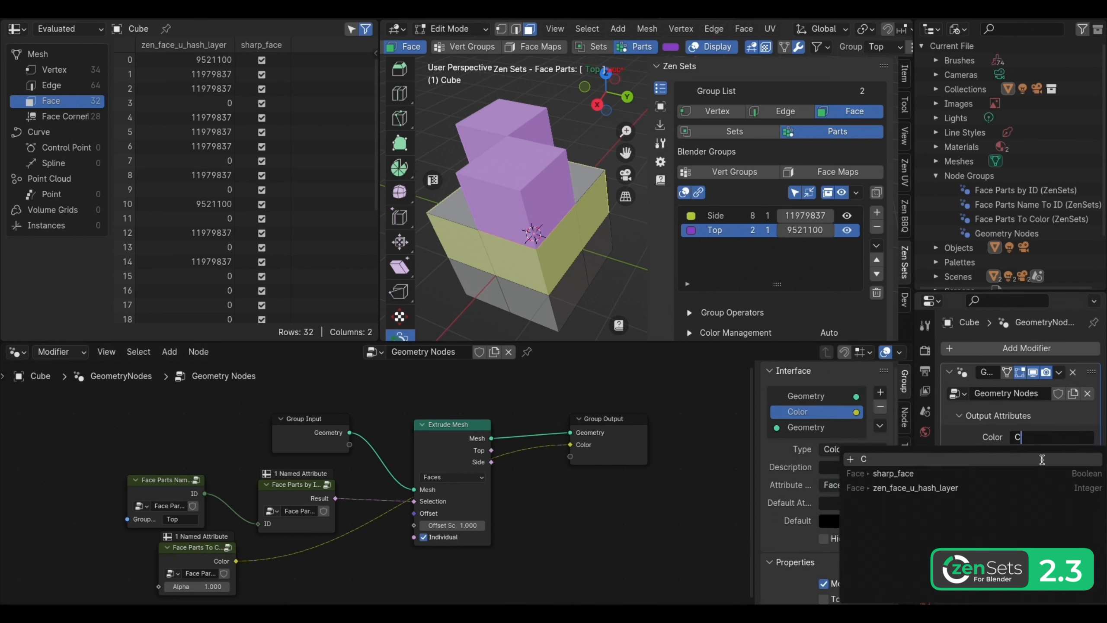
{"action": "type", "text": "ubeColor"}
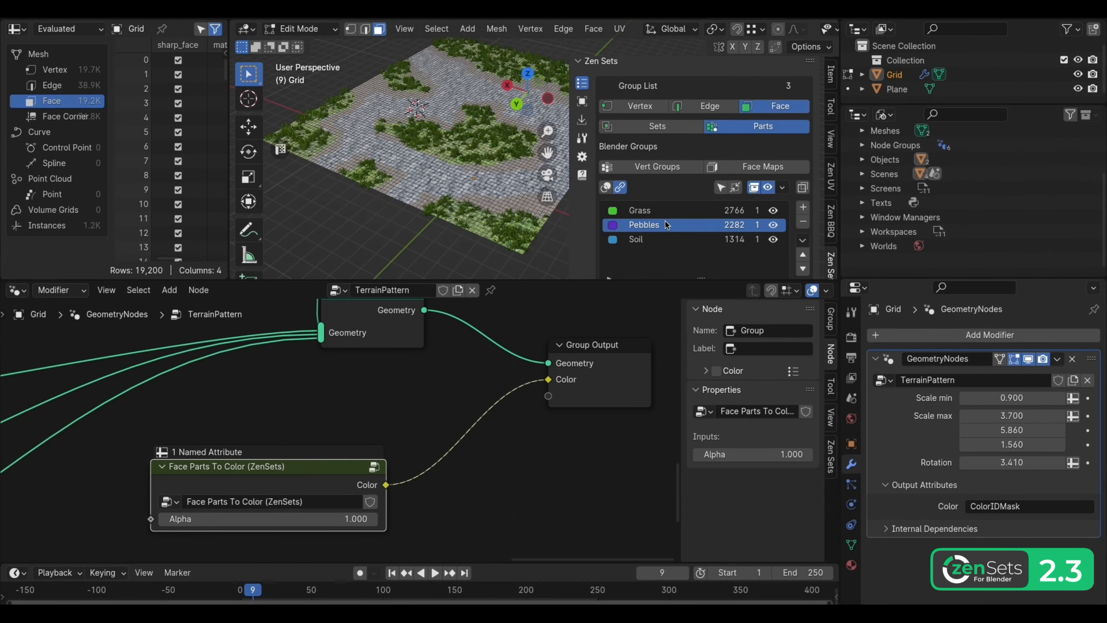
Append selected terrain faces to the Pebbles and Grass groups so the pattern updates.
{"action": "left_click", "coordinate": [636, 238]}
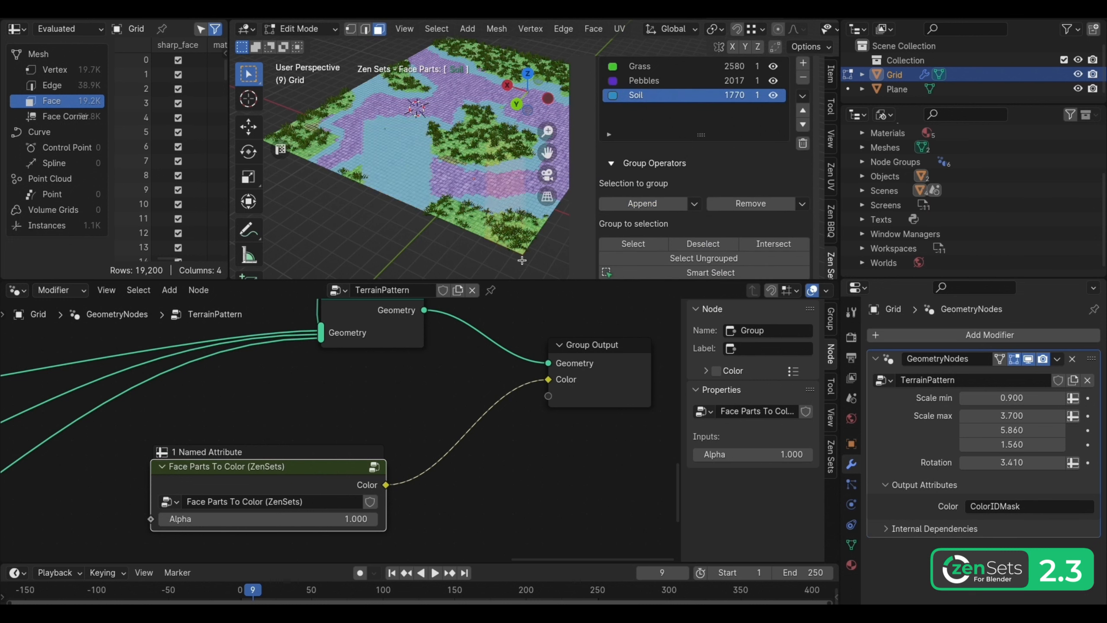
{"action": "left_click", "coordinate": [643, 80]}
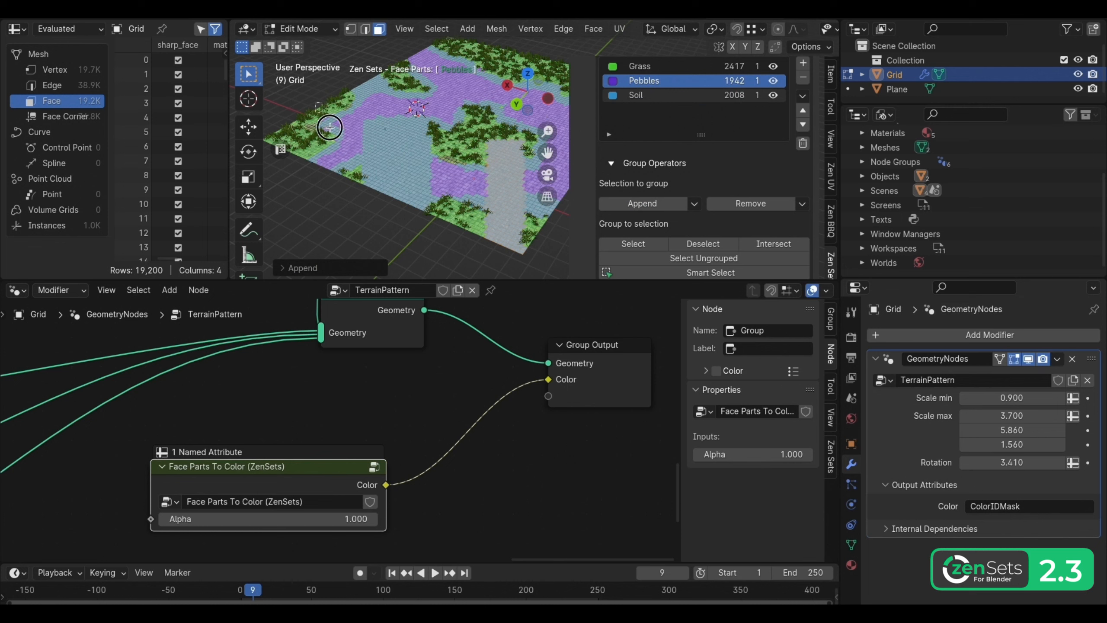
{"action": "left_click", "coordinate": [641, 204]}
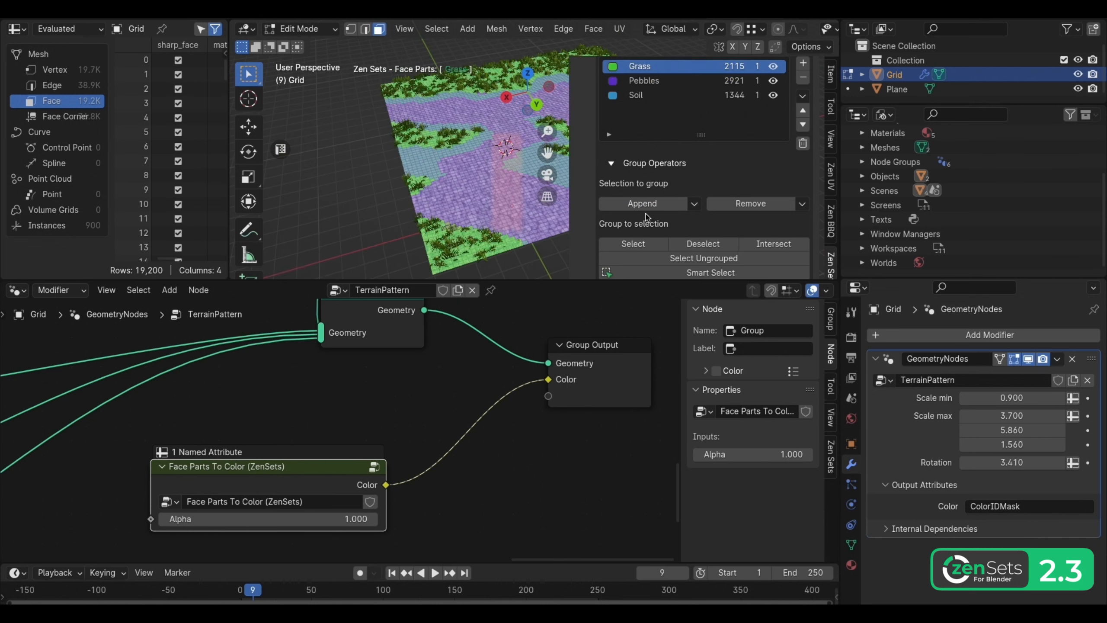
{"action": "left_click", "coordinate": [642, 204]}
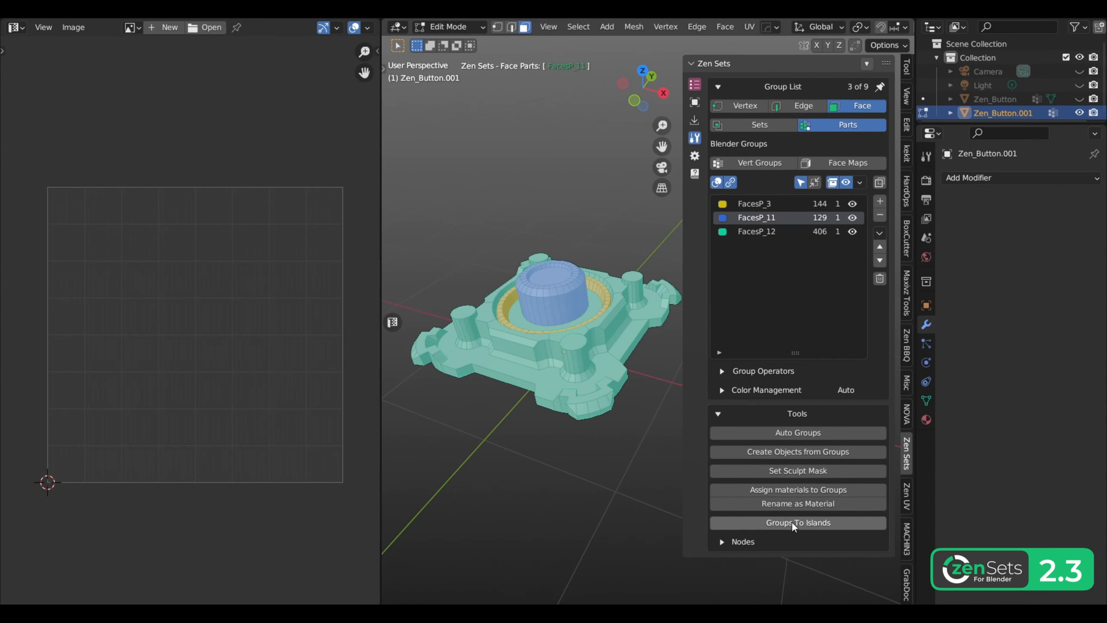
Run Groups To Islands on Active, then switch the mode to All groups.
{"action": "left_click", "coordinate": [797, 522]}
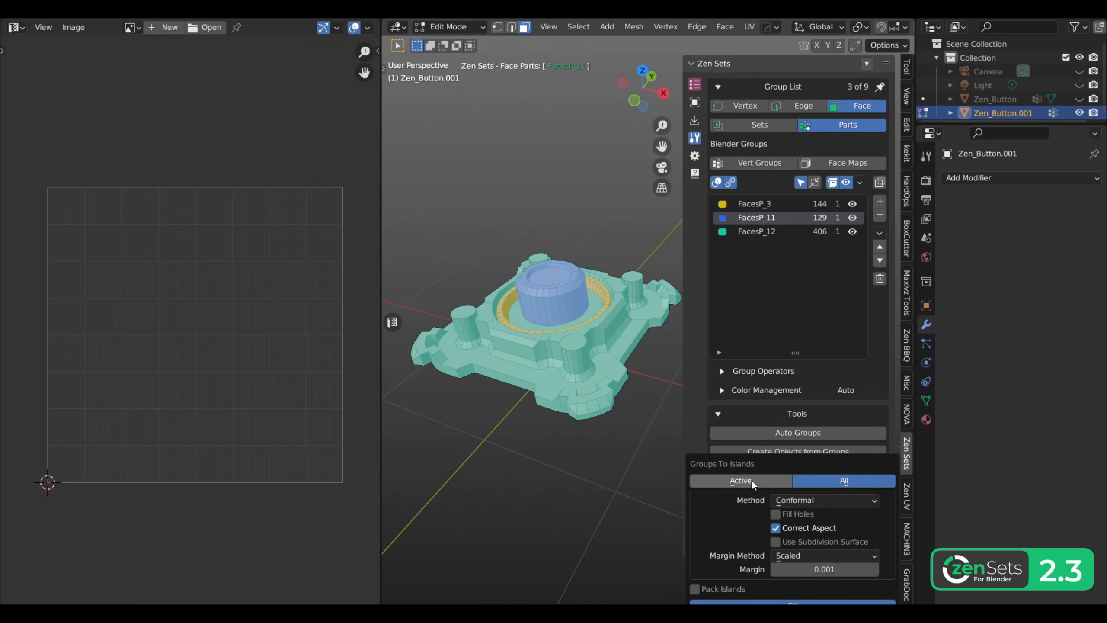
{"action": "left_click", "coordinate": [741, 481]}
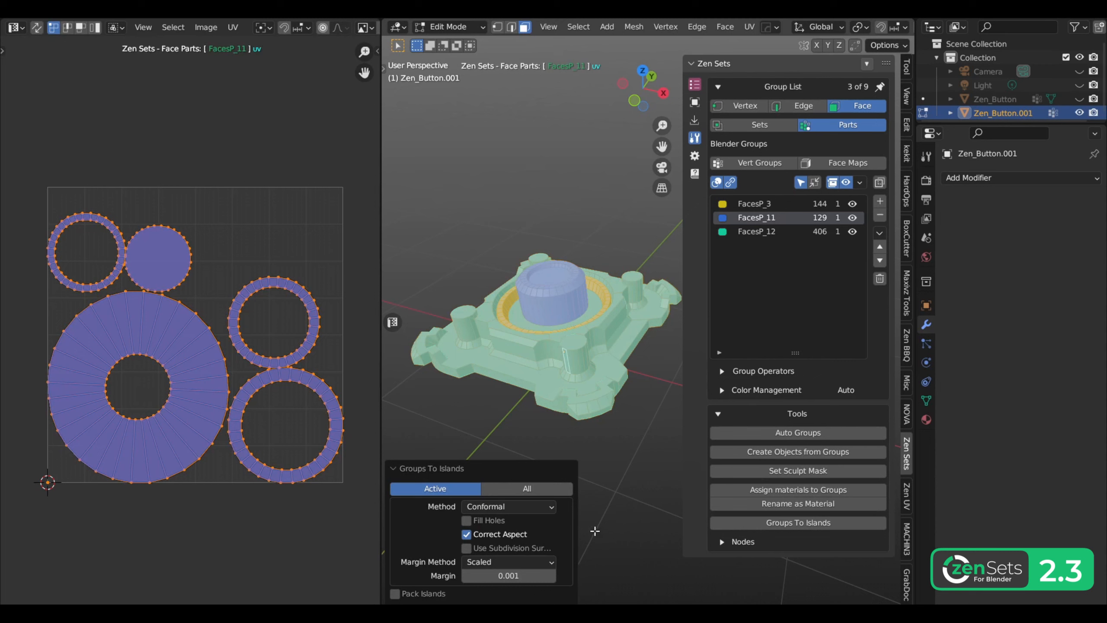
{"action": "left_click", "coordinate": [526, 489]}
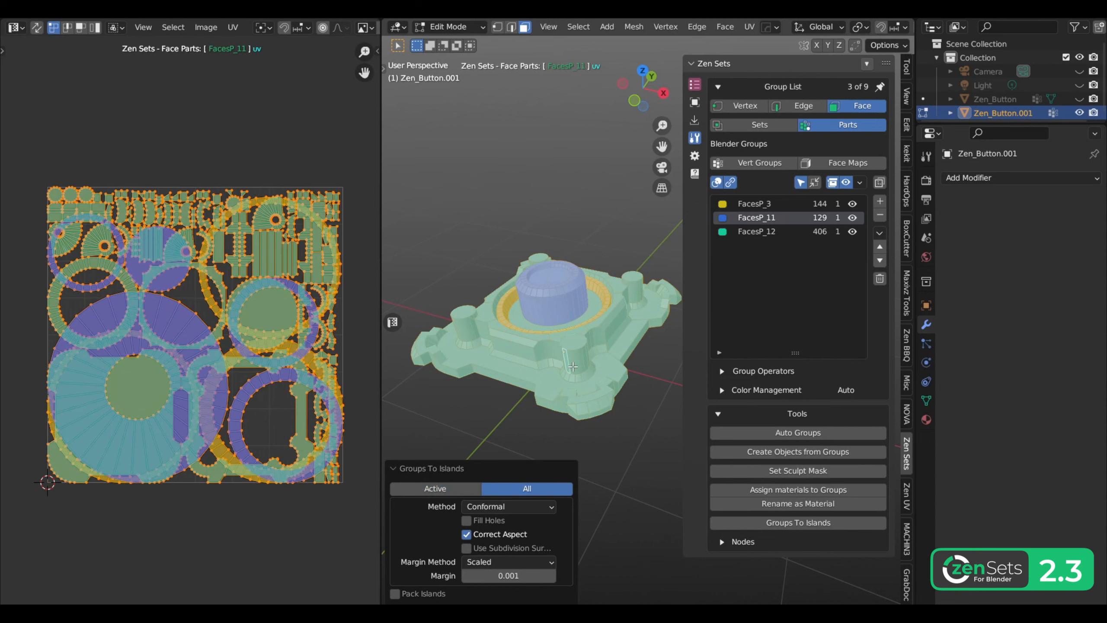